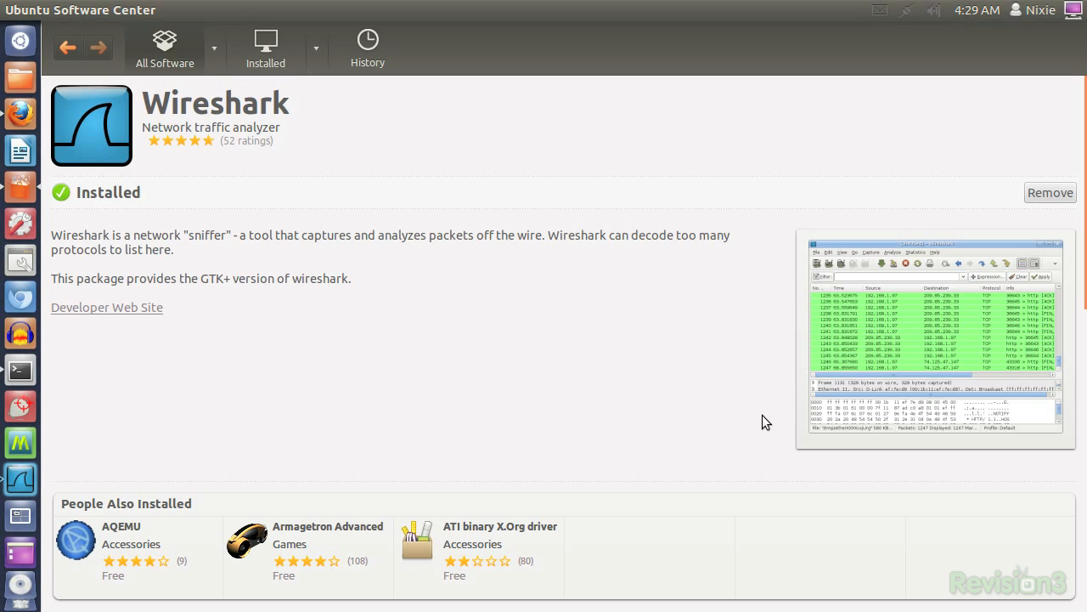
{"action": "mouse_move", "coordinate": [964, 403]}
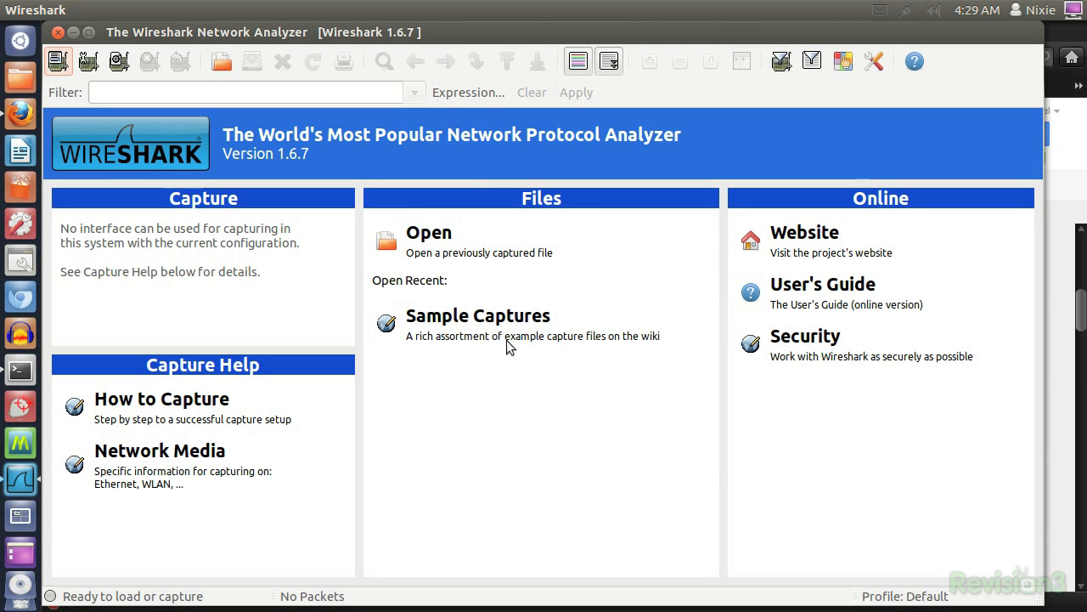
{"action": "mouse_move", "coordinate": [675, 266]}
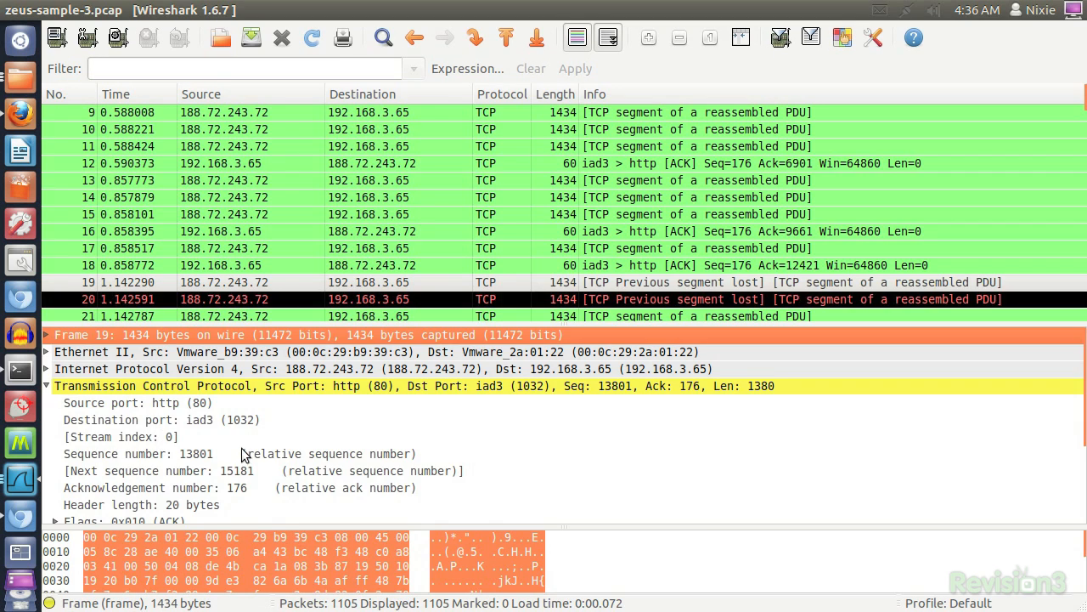
Scroll the zeus-sample-3.pcap packet list past the lost segments and duplicate ACKs.
{"action": "scroll", "scroll_direction": "down", "scroll_amount": 3}
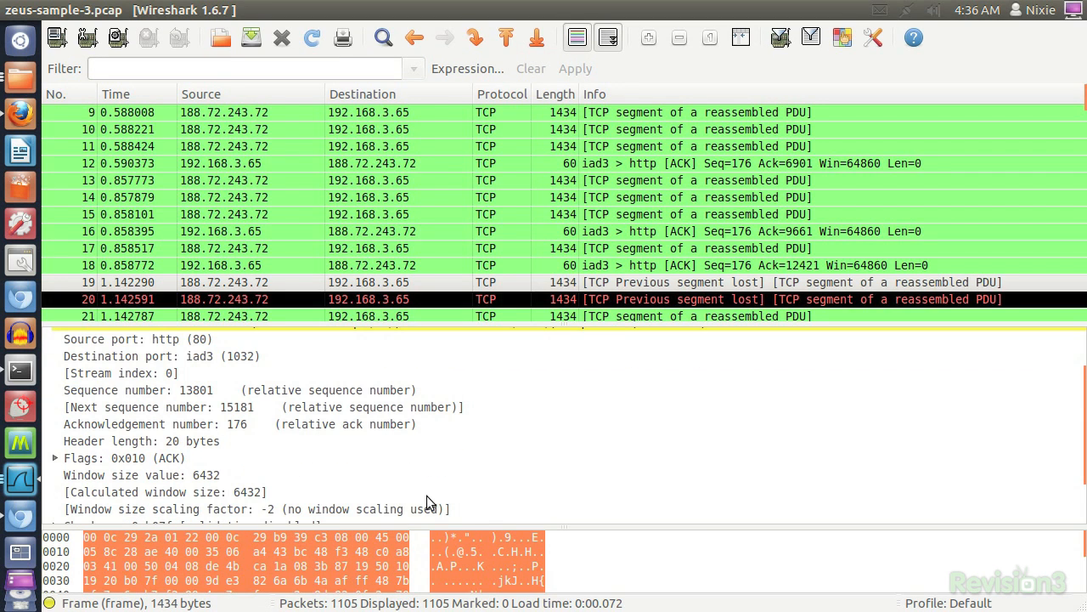
{"action": "scroll", "scroll_direction": "down", "scroll_amount": 3}
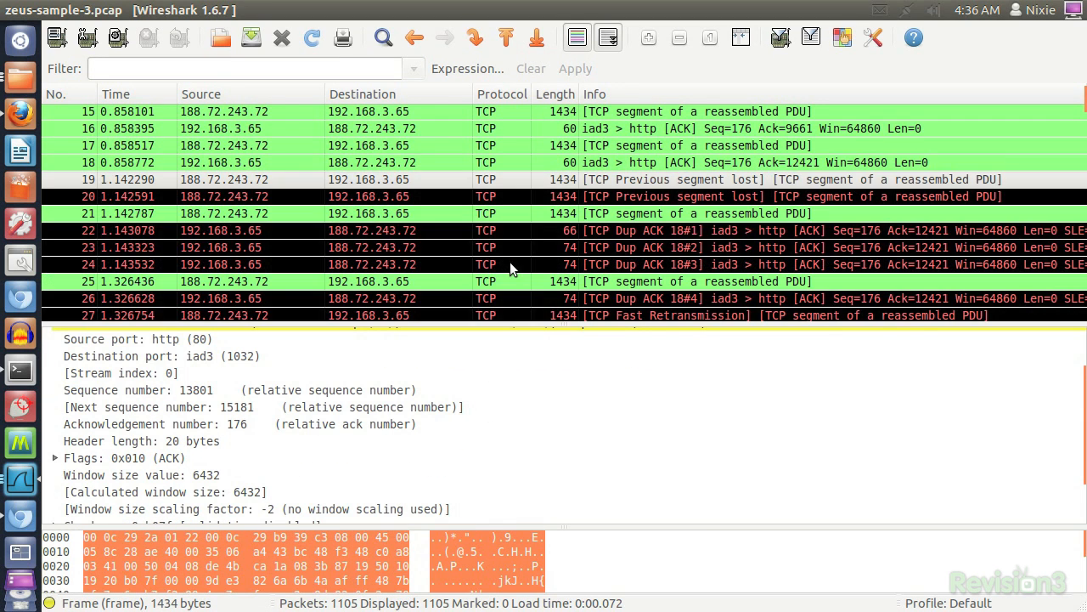
{"action": "scroll", "scroll_direction": "down", "scroll_amount": 3}
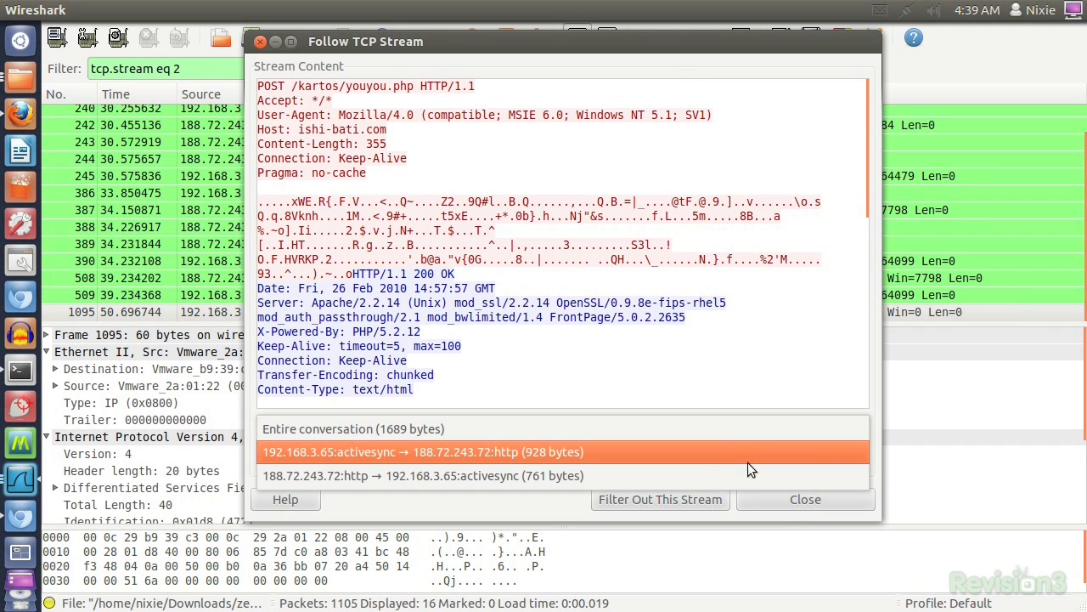
Open Capture > Capture Filters and scroll through the saved filter list.
{"action": "left_click", "coordinate": [210, 9]}
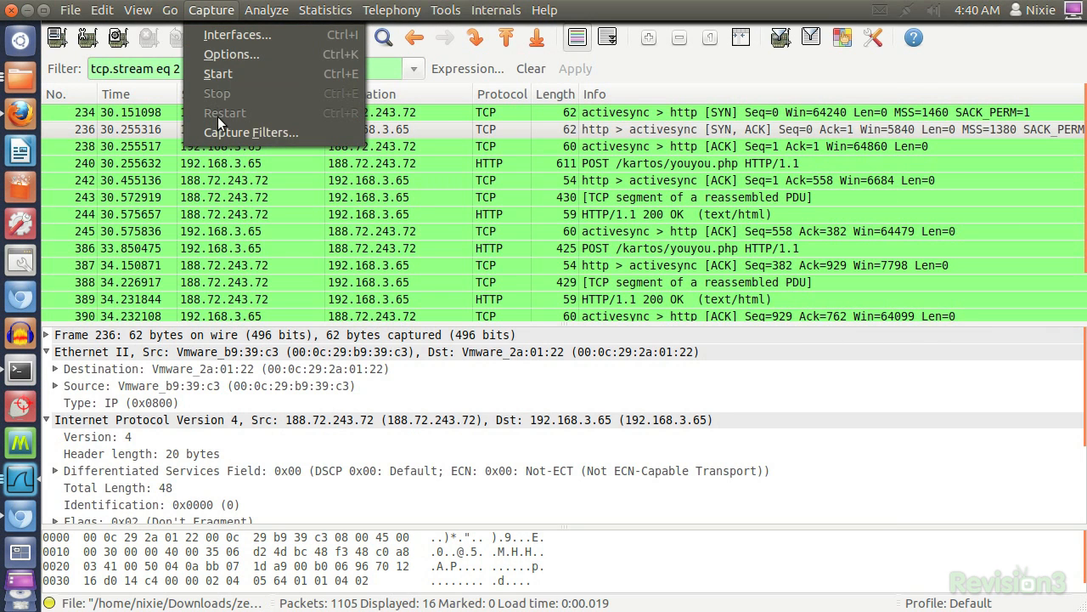
{"action": "left_click", "coordinate": [250, 132]}
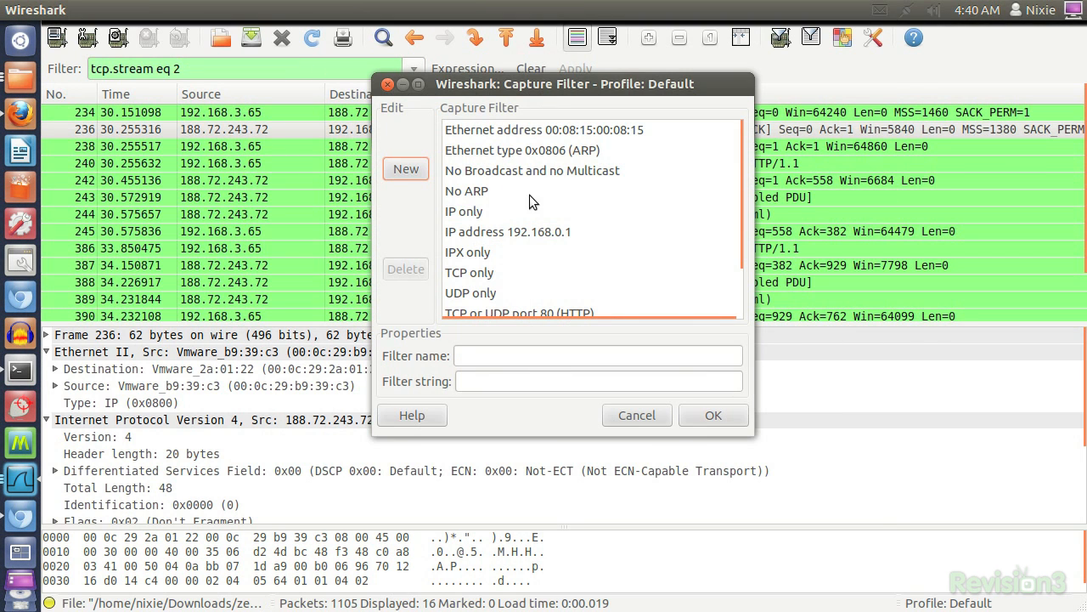
{"action": "scroll", "scroll_direction": "down", "scroll_amount": 3}
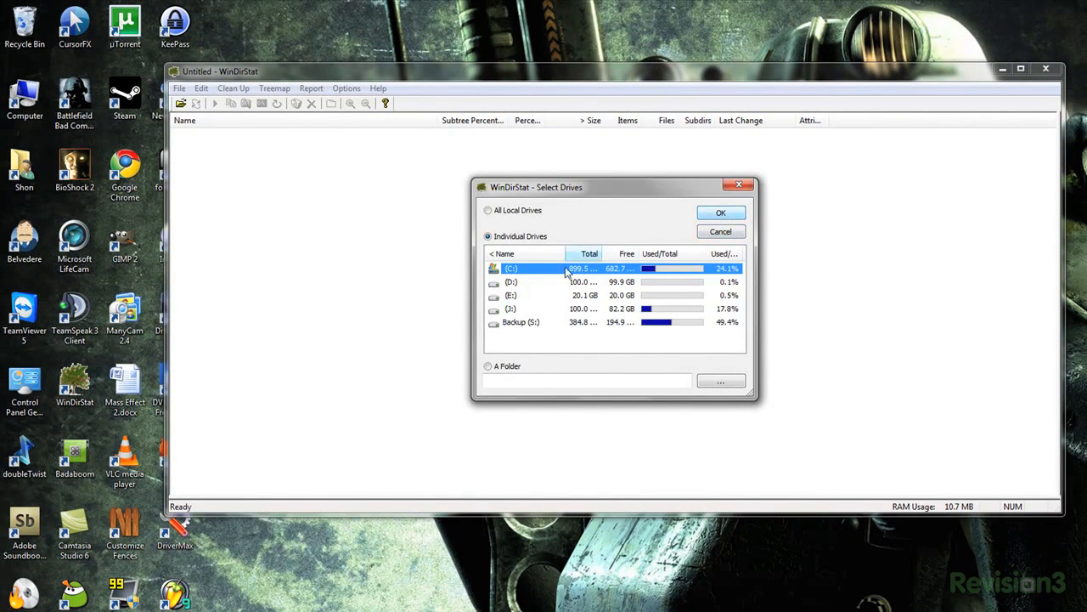
Pick drive C: as the drive for WinDirStat to analyse.
{"action": "left_click", "coordinate": [719, 212]}
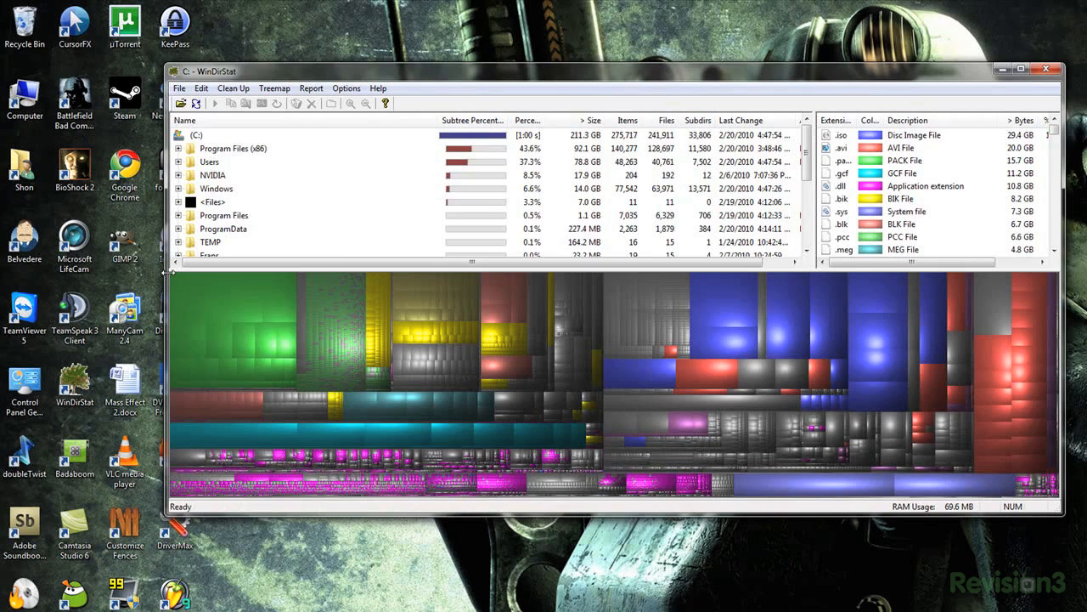
{"action": "mouse_move", "coordinate": [382, 418]}
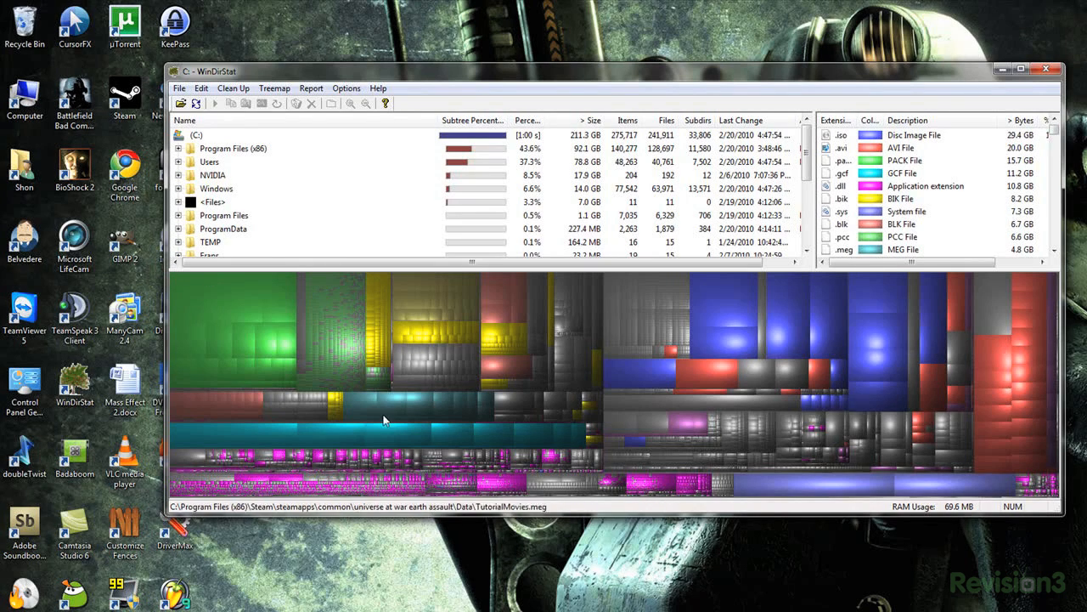
{"action": "mouse_move", "coordinate": [395, 405]}
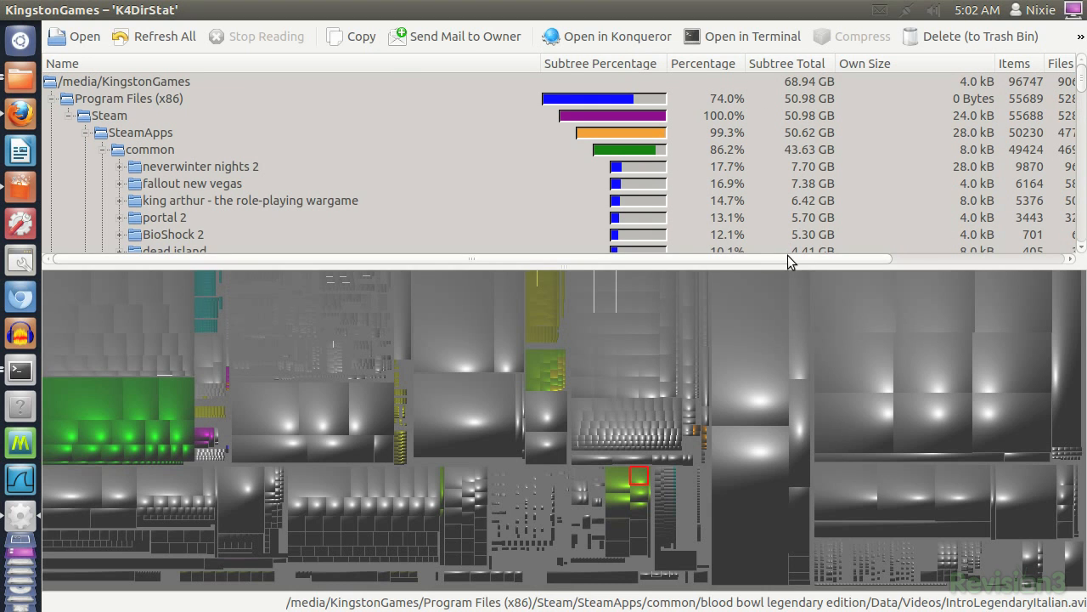
{"action": "scroll", "scroll_direction": "right", "scroll_amount": 3}
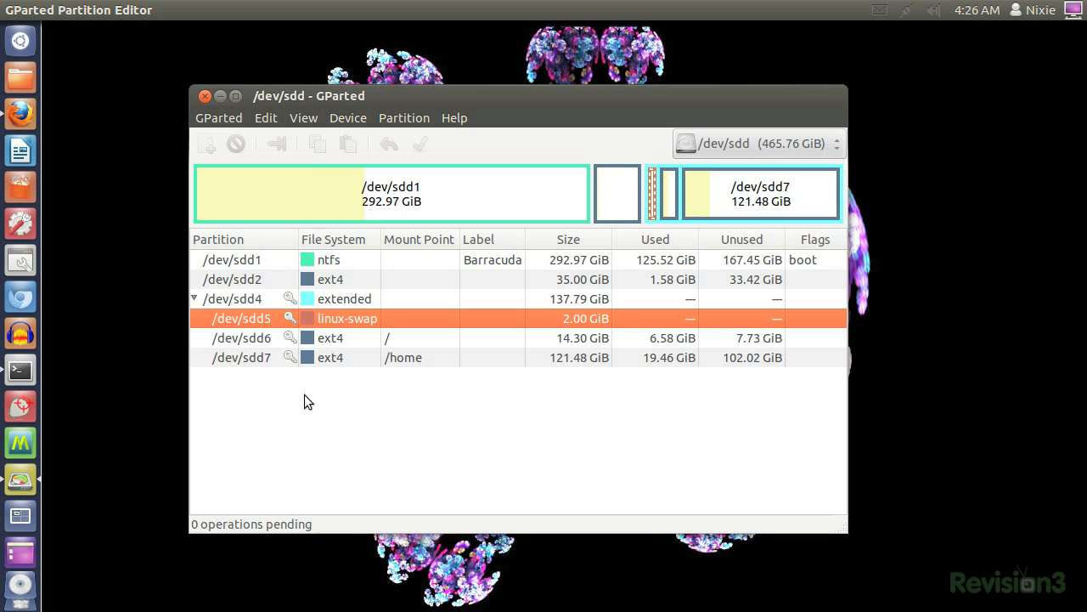
{"action": "left_click", "coordinate": [347, 117]}
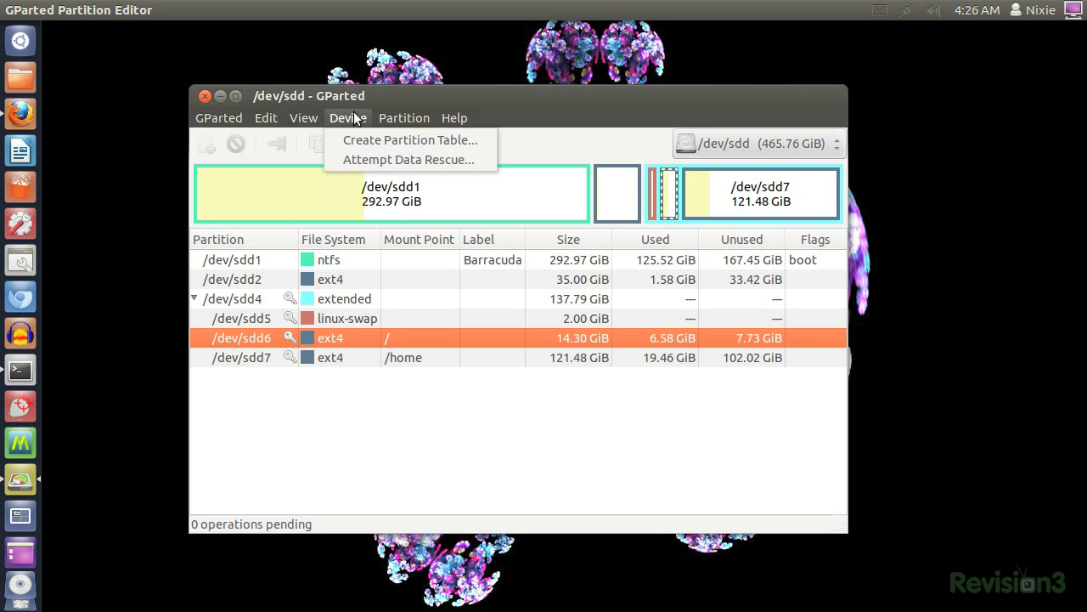
{"action": "mouse_move", "coordinate": [409, 160]}
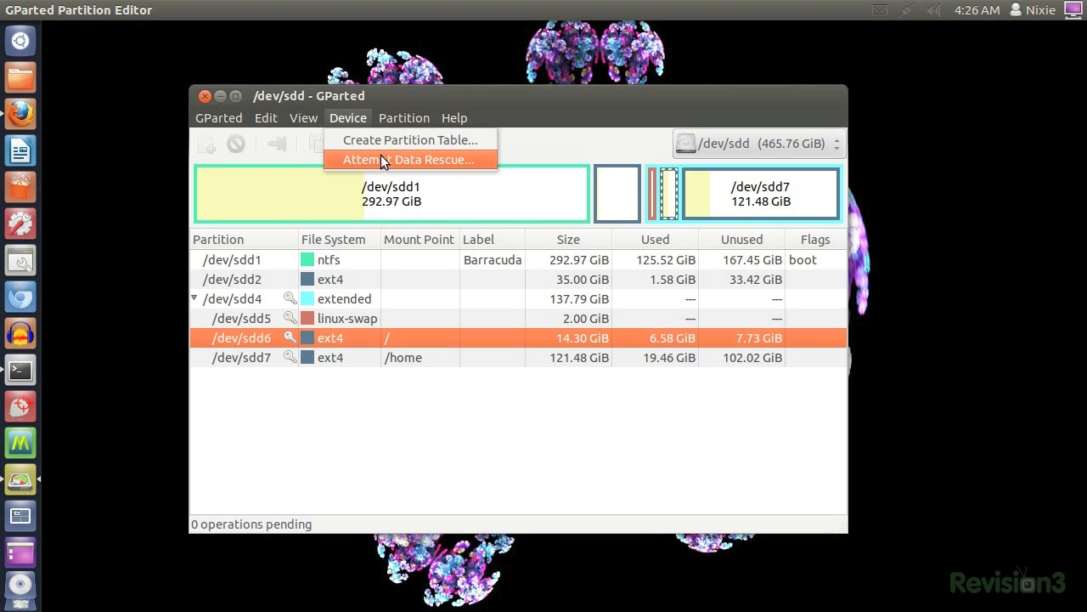
{"action": "left_click", "coordinate": [403, 117]}
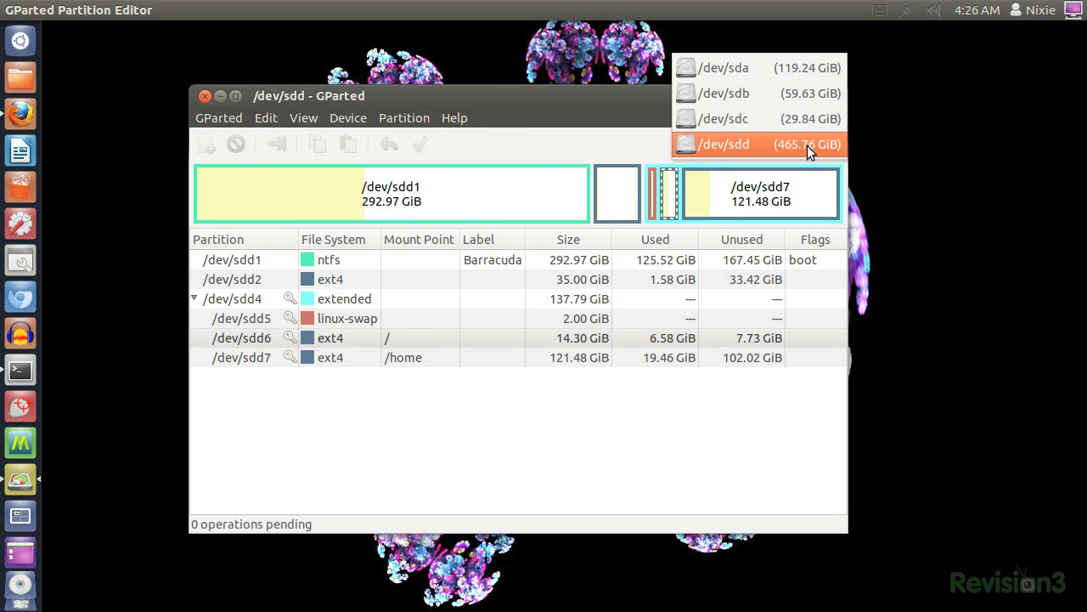
{"action": "left_click", "coordinate": [724, 118]}
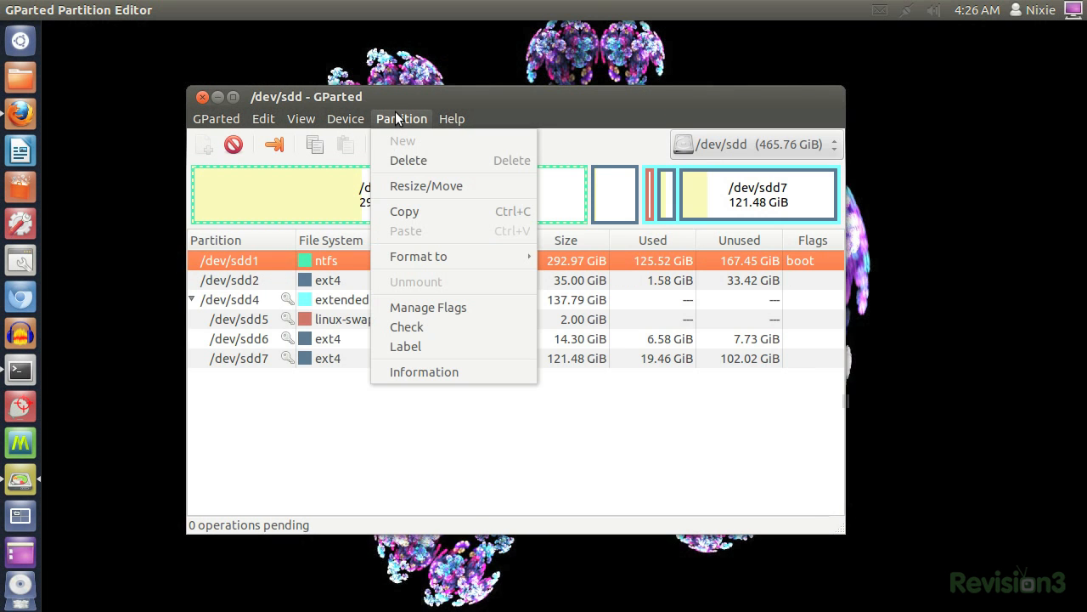
{"action": "mouse_move", "coordinate": [426, 187]}
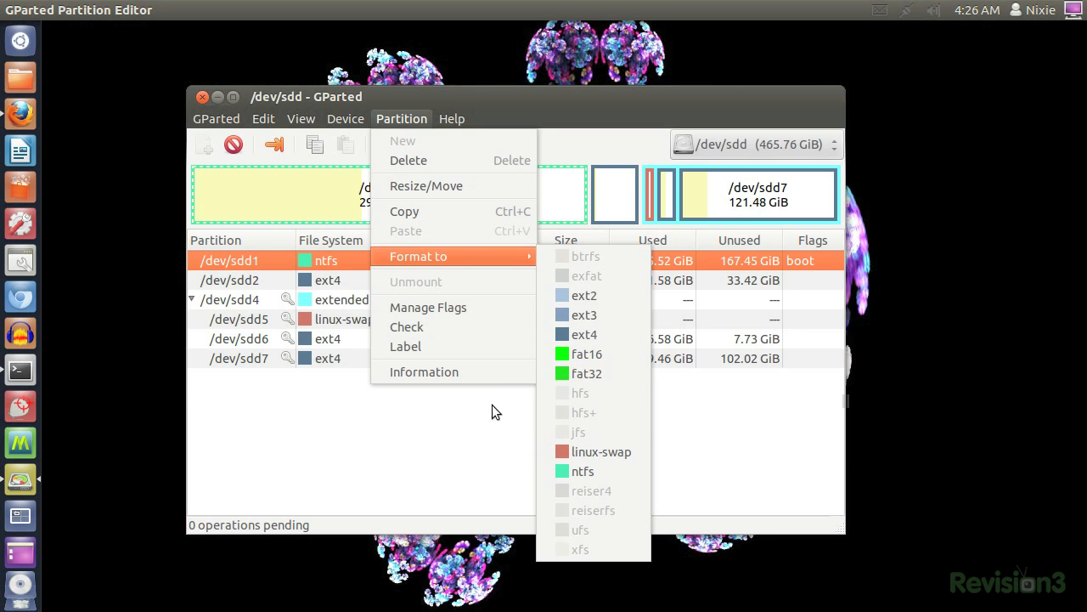
{"action": "left_click", "coordinate": [405, 346]}
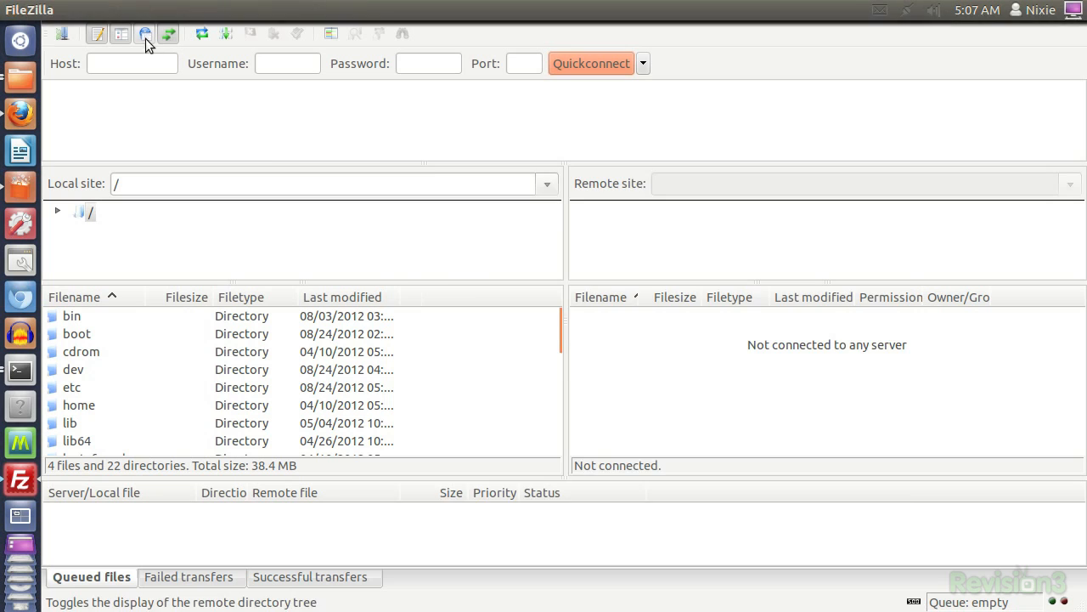
Run the firewall and router wizard past passive mode to the active-mode external IP page.
{"action": "left_click", "coordinate": [144, 34]}
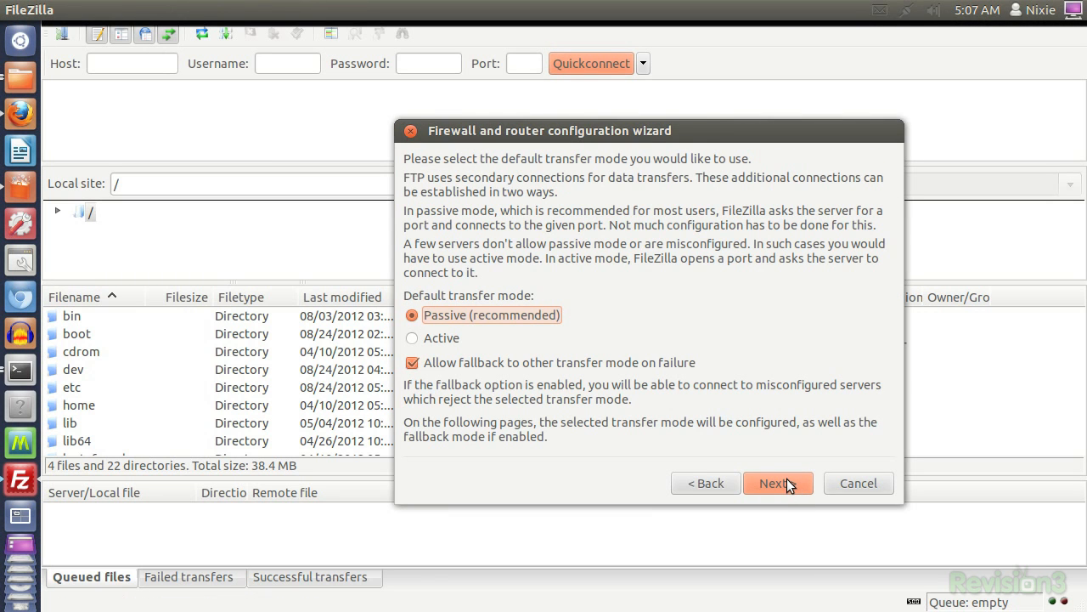
{"action": "left_click", "coordinate": [772, 483]}
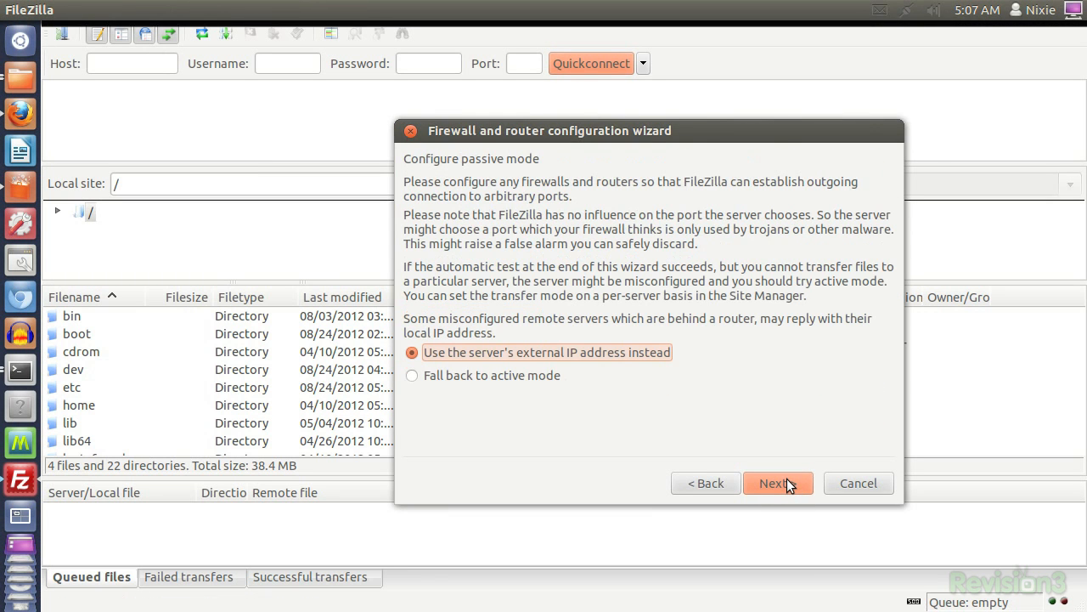
{"action": "left_click", "coordinate": [774, 482]}
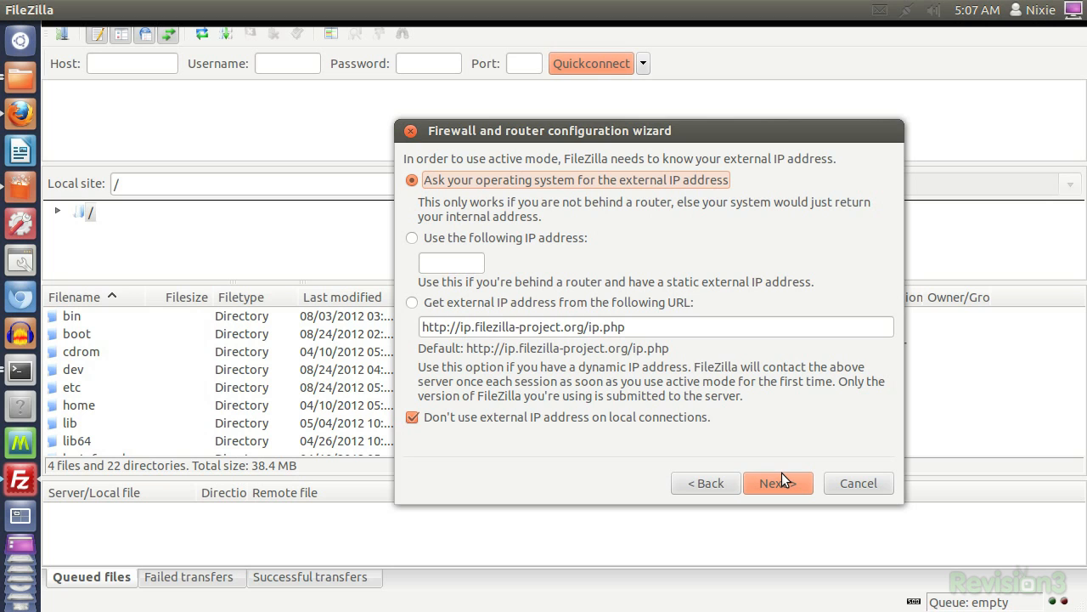
{"action": "mouse_move", "coordinate": [782, 482]}
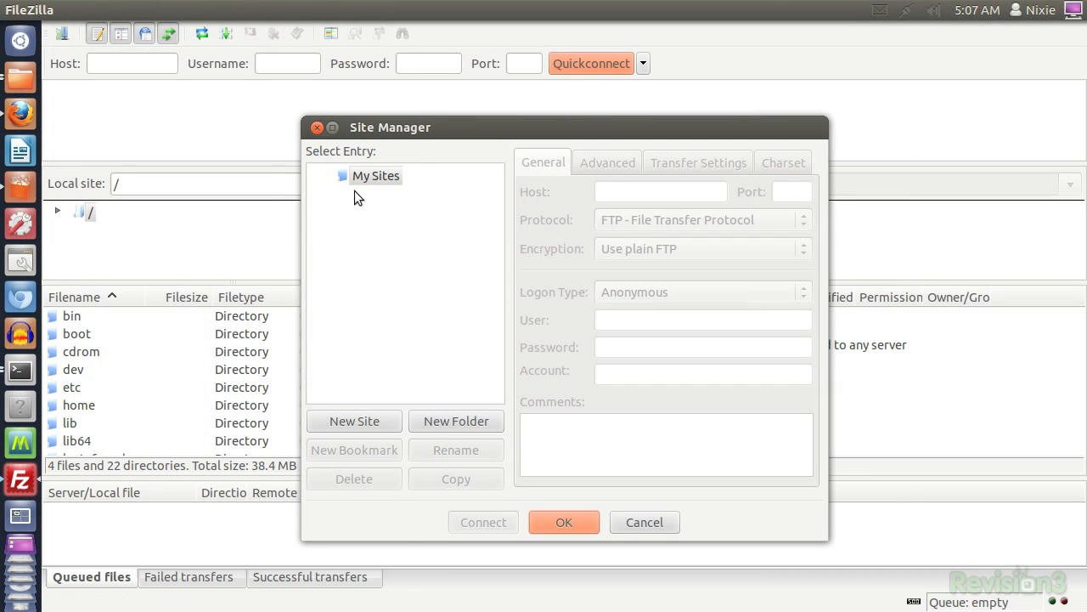
Create a new site named NixiePixel with host nixiepixel.com.
{"action": "left_click", "coordinate": [354, 421]}
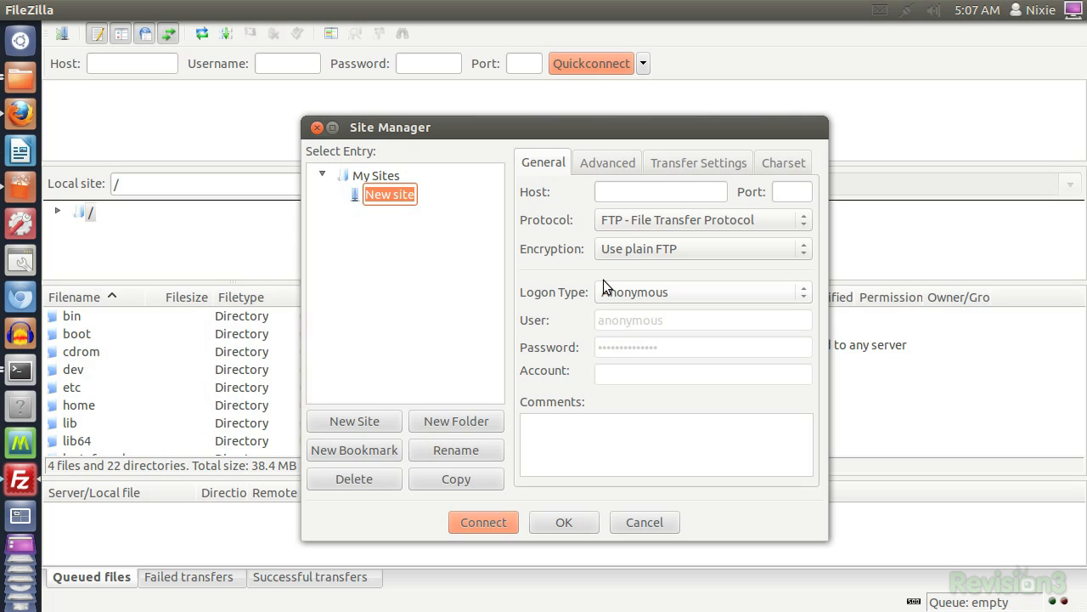
{"action": "type", "text": "Nixie{ixel"}
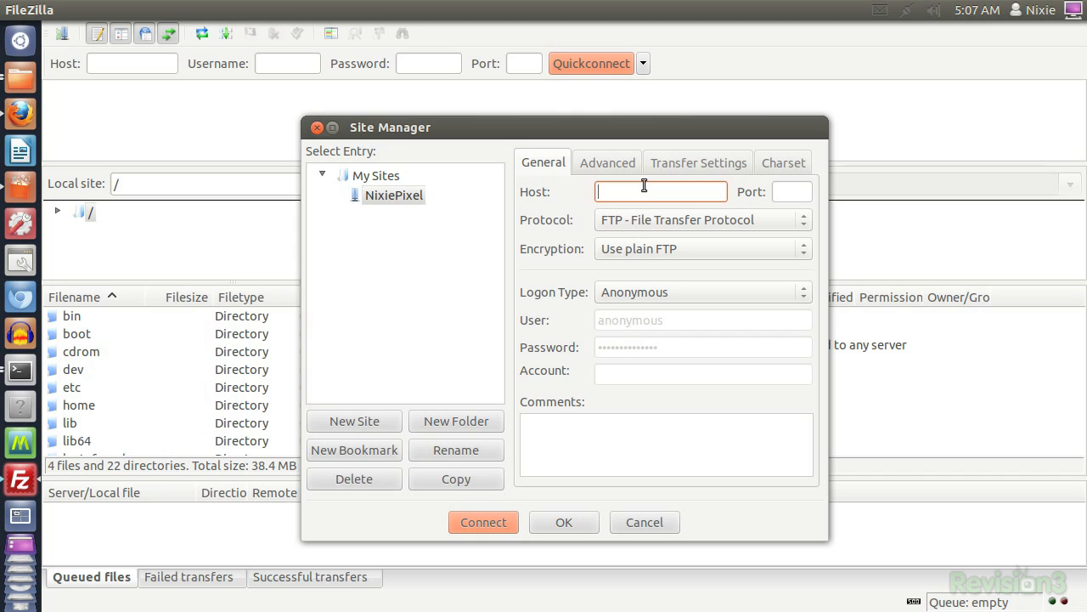
{"action": "type", "text": "nixiepixel.com"}
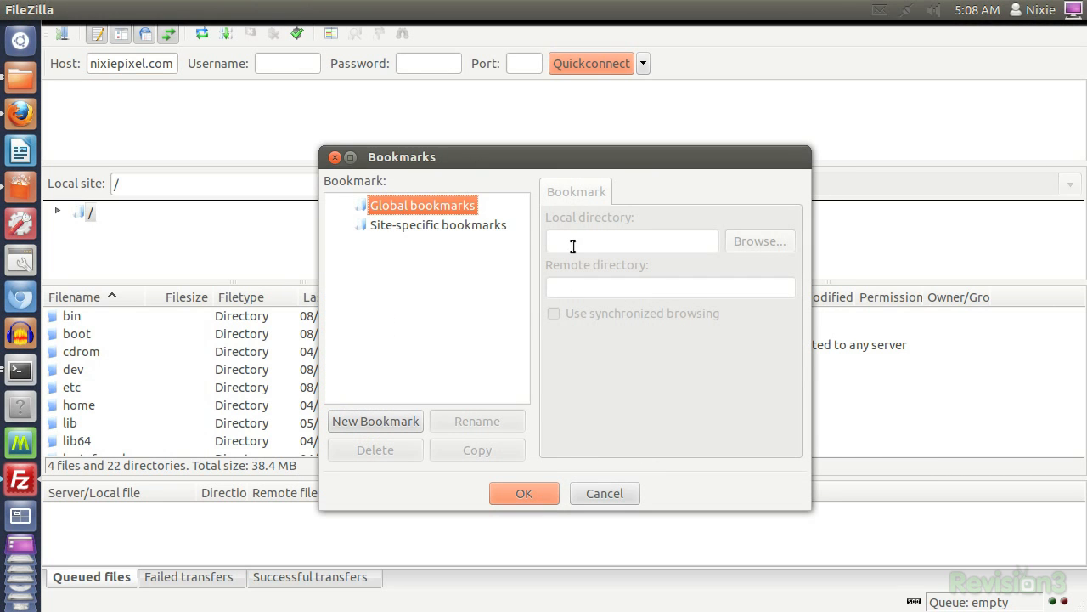
Add a site-specific bookmark, then dismiss the bookmarks window without saving.
{"action": "left_click", "coordinate": [438, 224]}
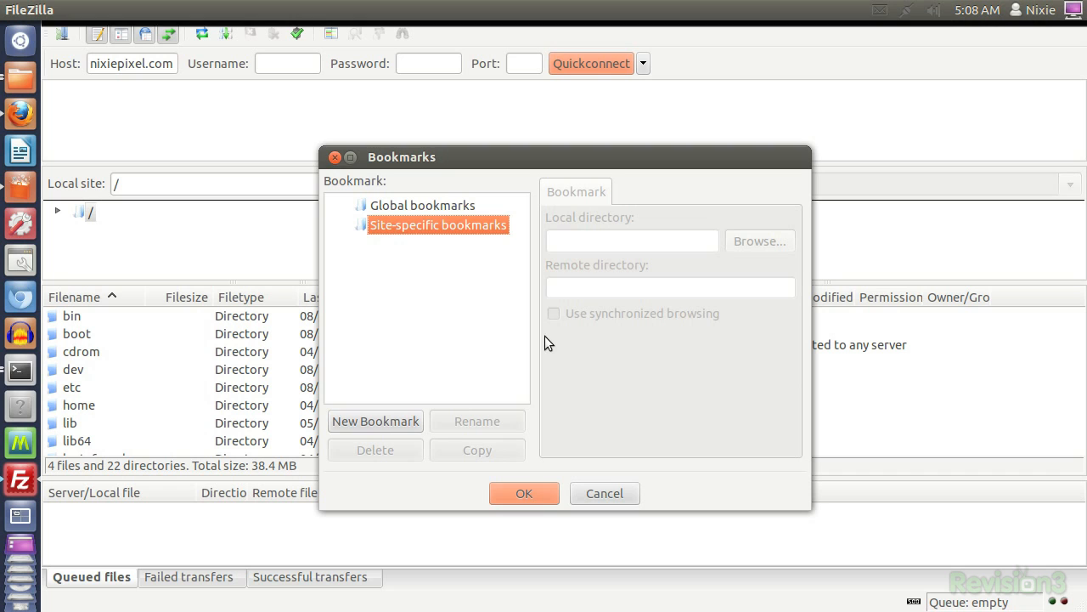
{"action": "left_click", "coordinate": [374, 420]}
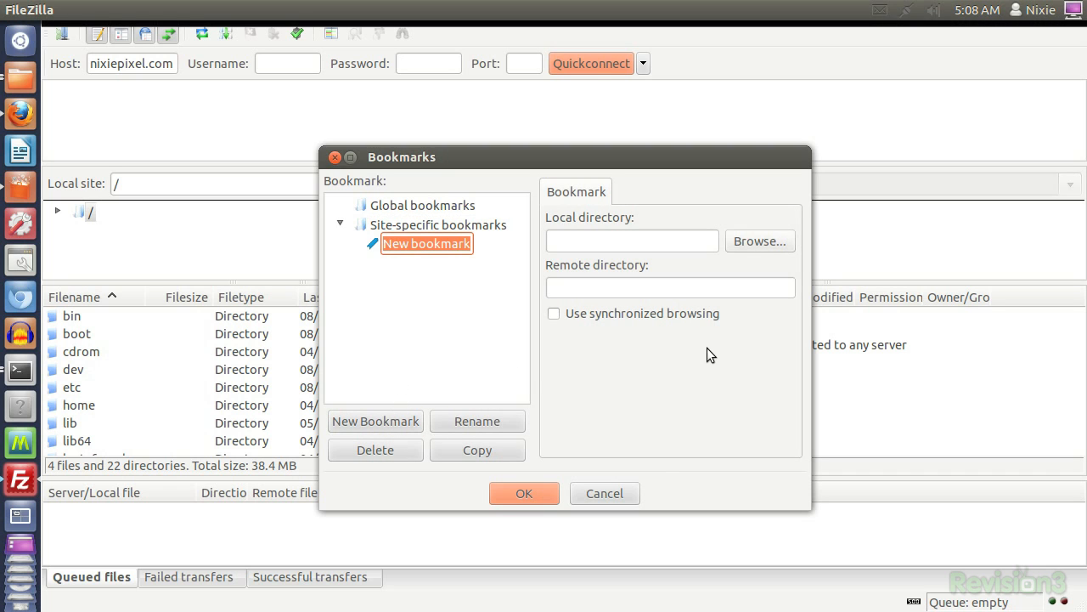
{"action": "mouse_move", "coordinate": [604, 493]}
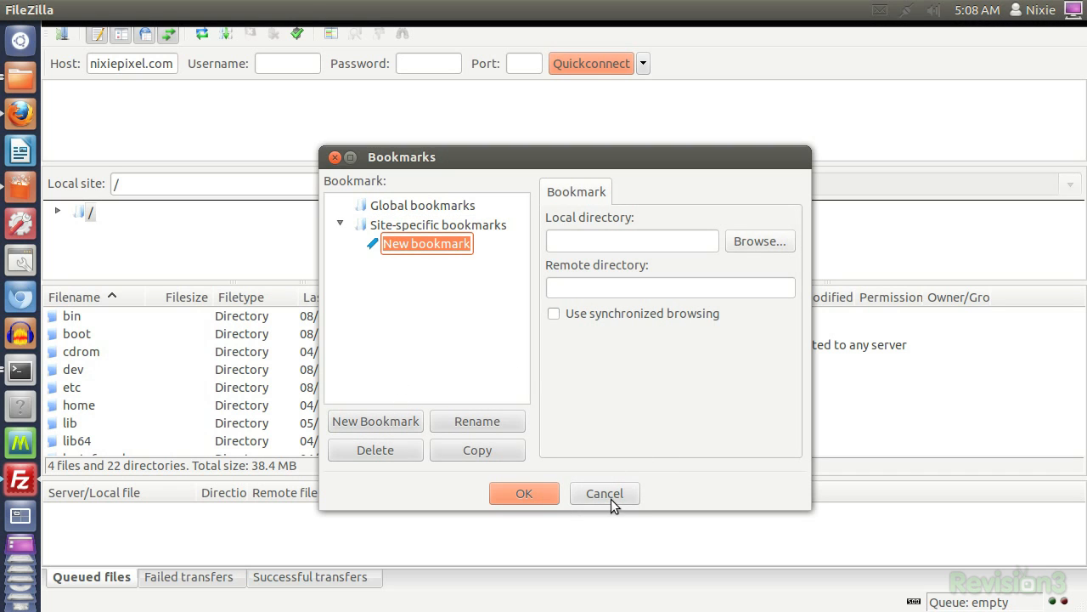
{"action": "left_click", "coordinate": [138, 10]}
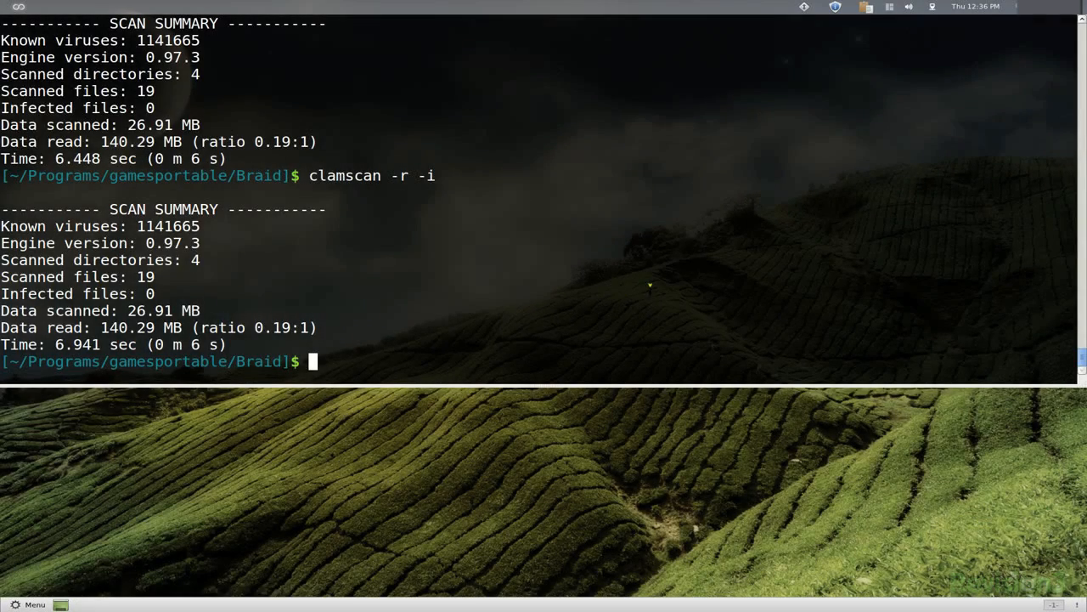
Enter the command 'clamscan -r -i --bell' at the terminal prompt.
{"action": "type", "text": "clamscan -r -i"}
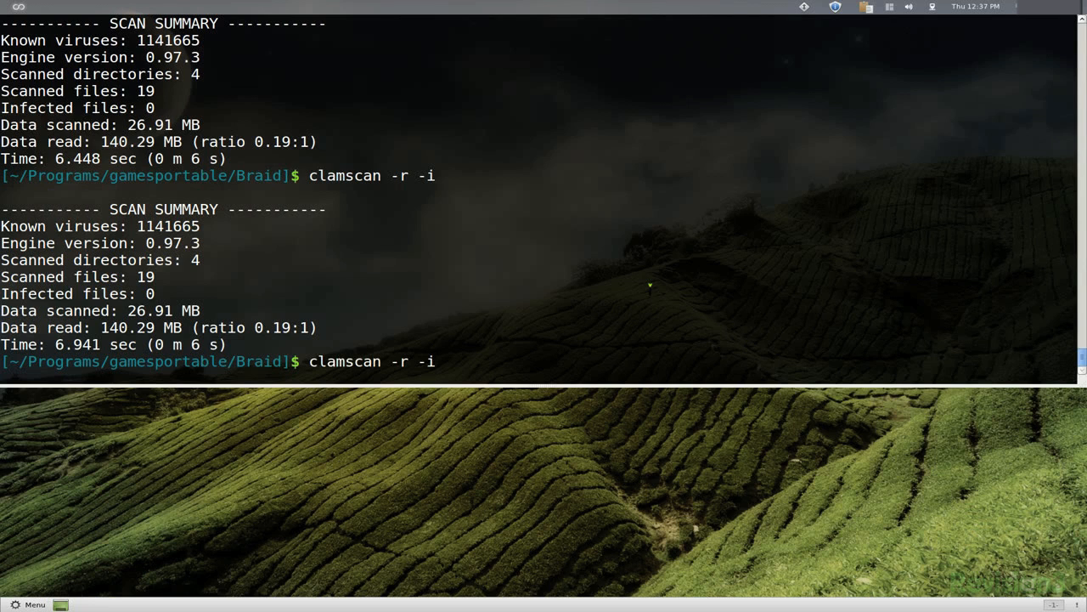
{"action": "type", "text": "--bel"}
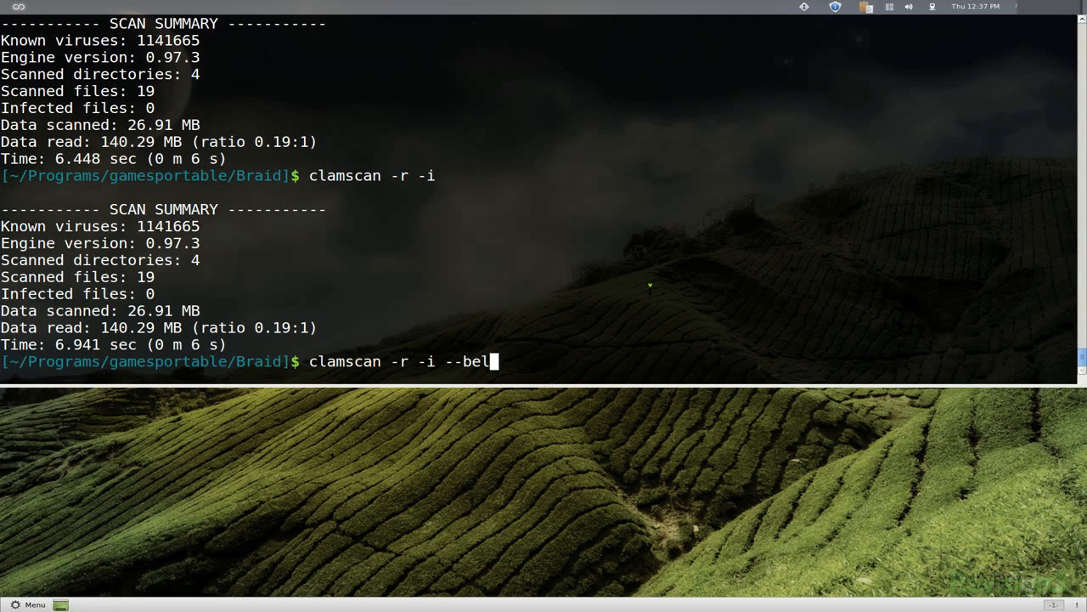
{"action": "type", "text": "l"}
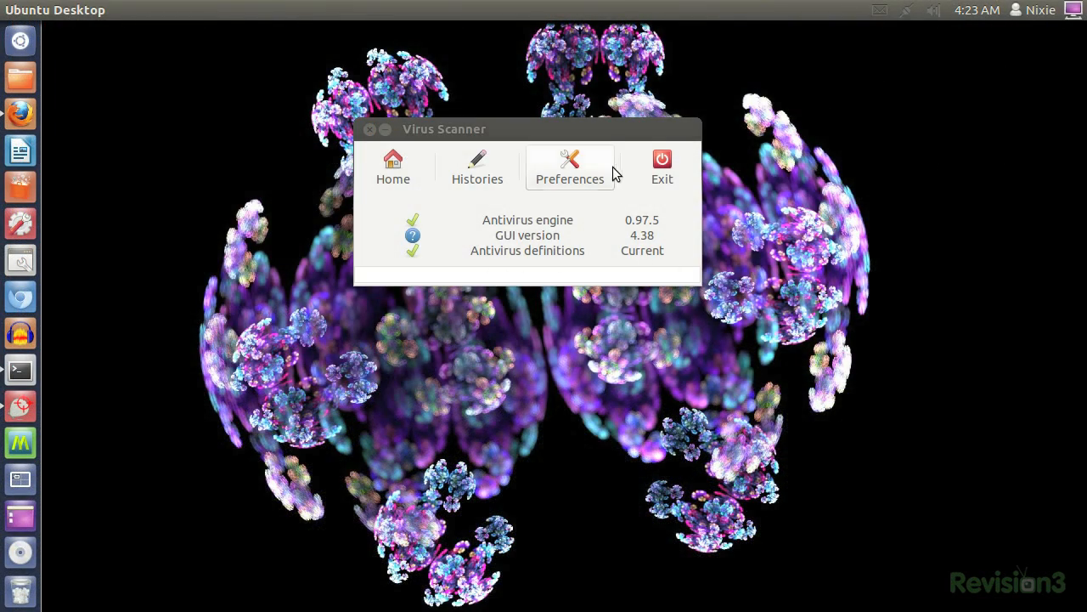
Open ClamTk Preferences and view the Whitelist, Startup, Proxy and Scanning tabs.
{"action": "left_click", "coordinate": [570, 166]}
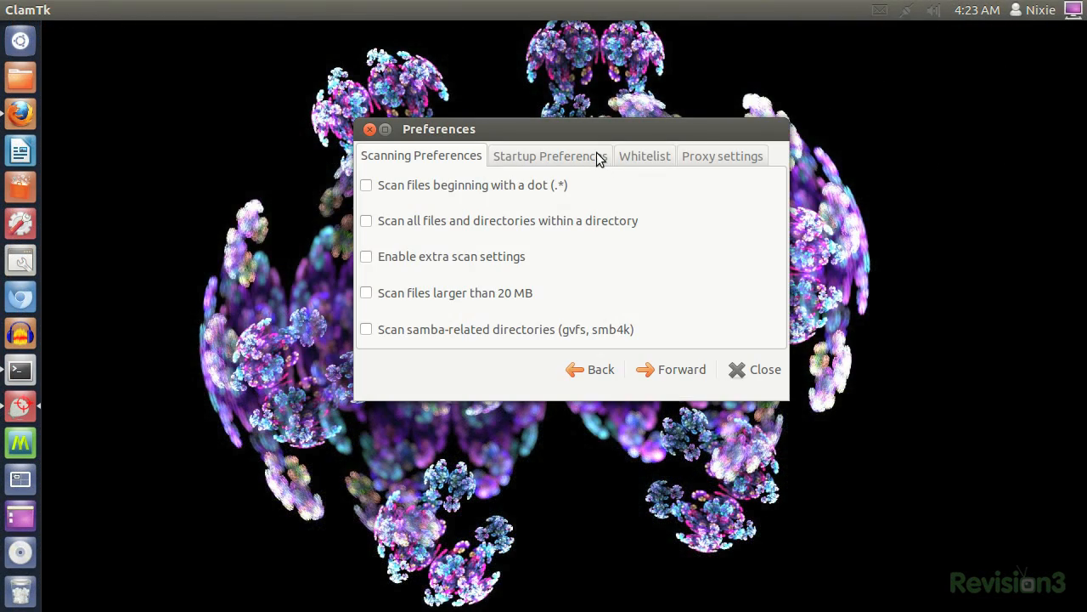
{"action": "mouse_move", "coordinate": [527, 357]}
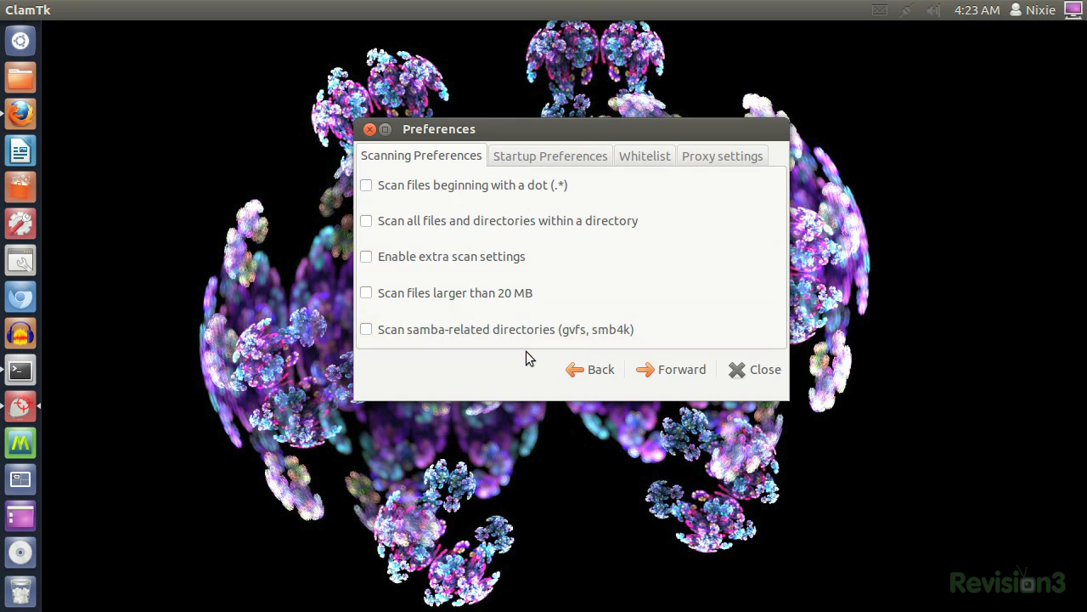
{"action": "left_click", "coordinate": [644, 155]}
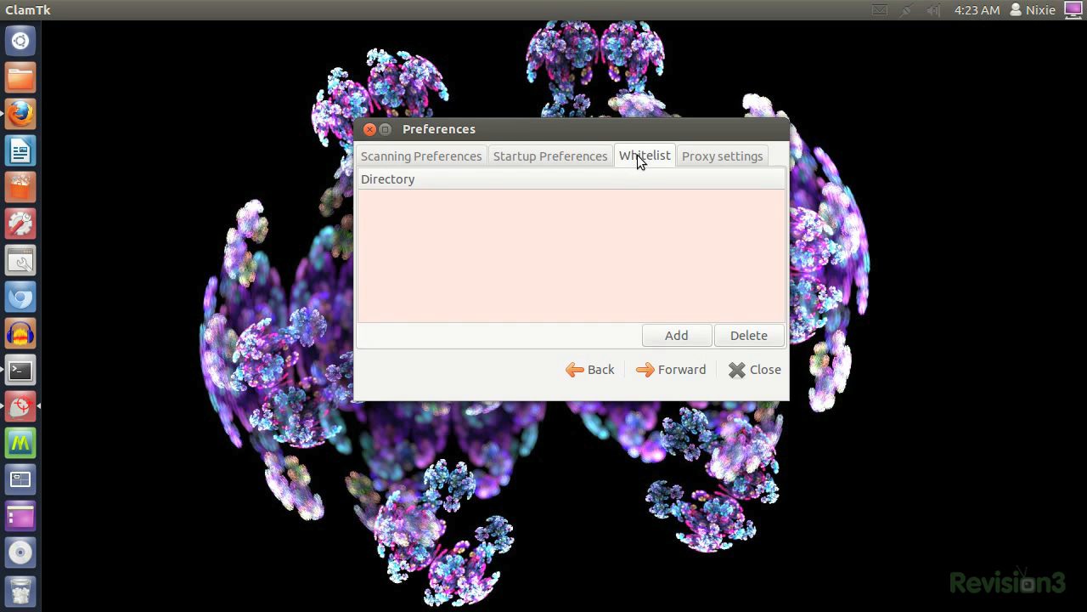
{"action": "left_click", "coordinate": [549, 156]}
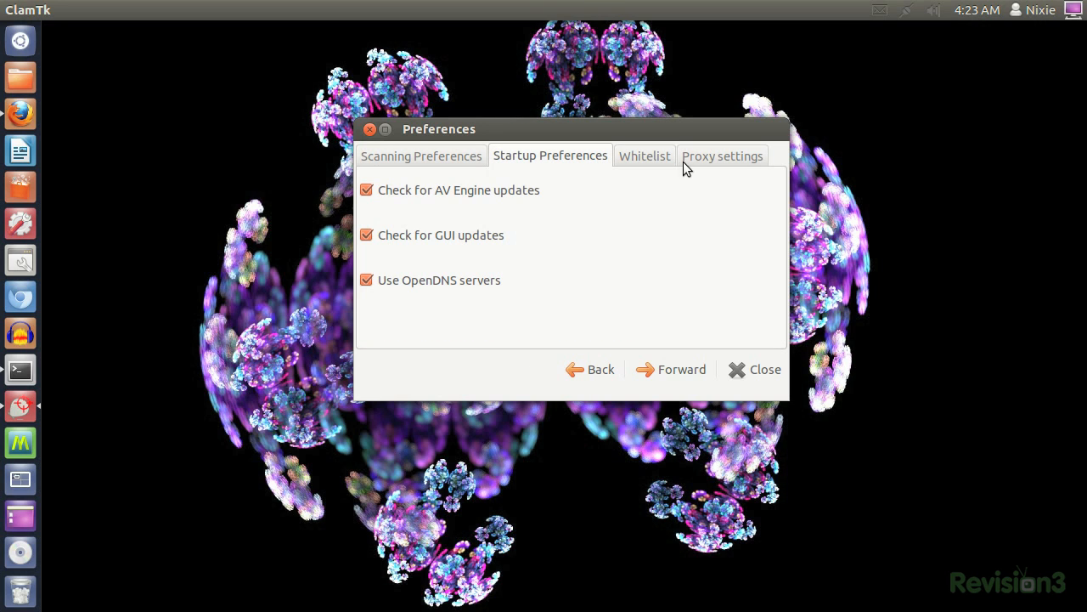
{"action": "left_click", "coordinate": [722, 156]}
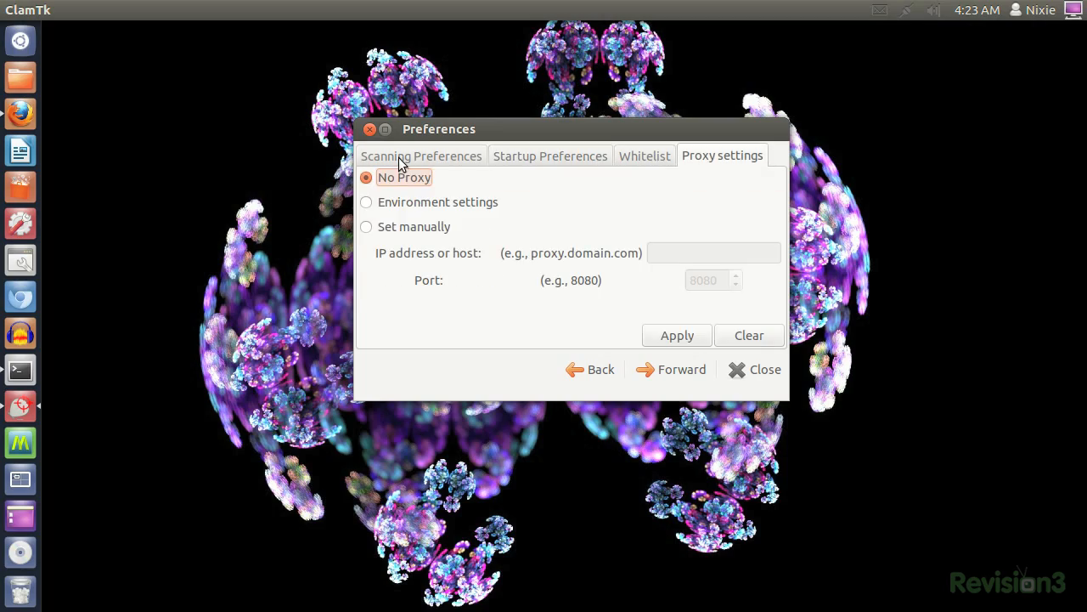
{"action": "left_click", "coordinate": [421, 155]}
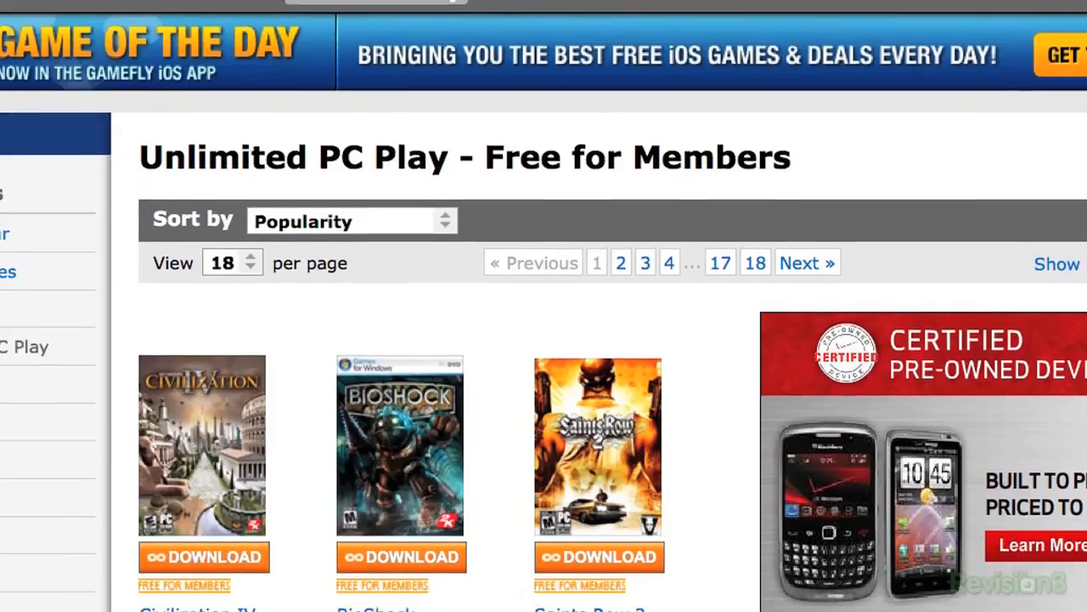
Scroll the Unlimited PC Play page to reveal Civilization IV, BioShock and Saints Row 2.
{"action": "scroll", "scroll_direction": "down", "scroll_amount": 3}
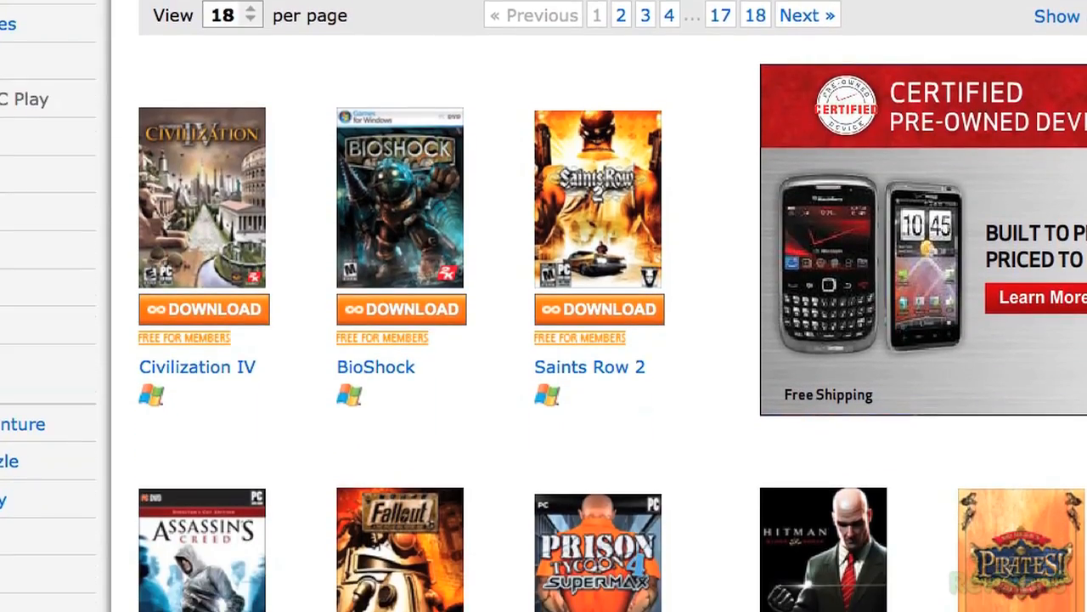